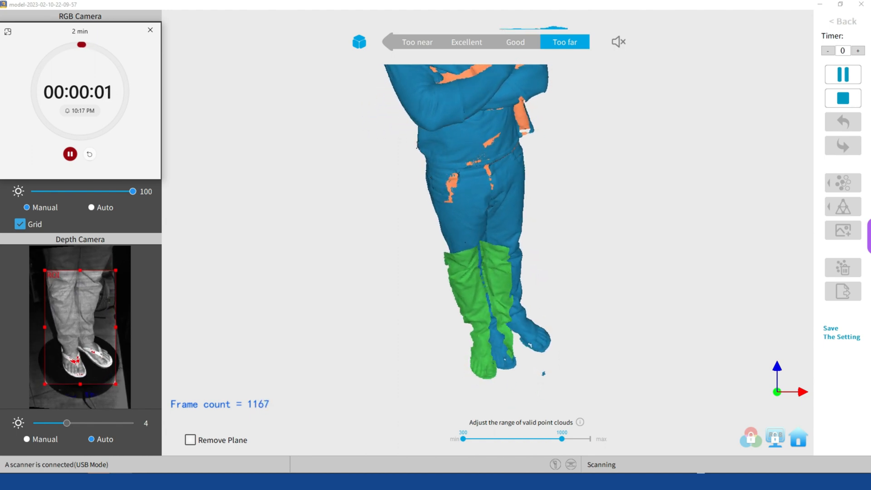
Step: Reset the stopwatch and pause scan capturing at about 1,190 frames
{"action": "left_click", "coordinate": [70, 155]}
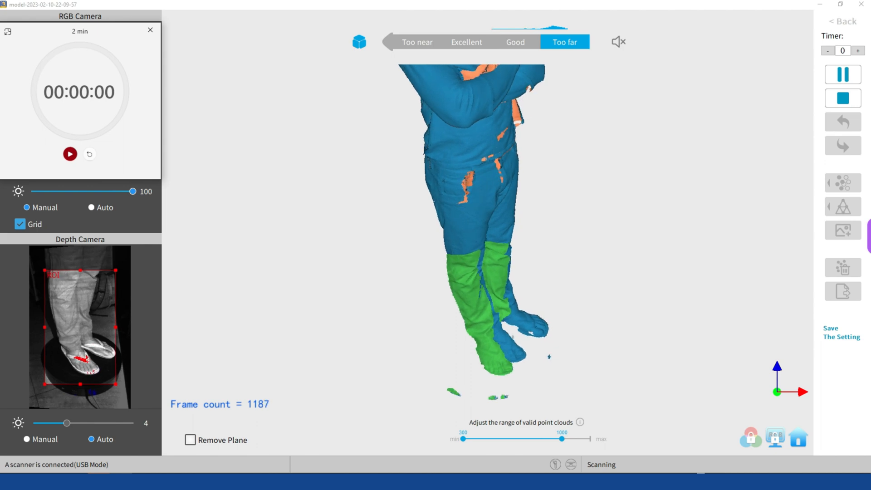
{"action": "left_click", "coordinate": [842, 73]}
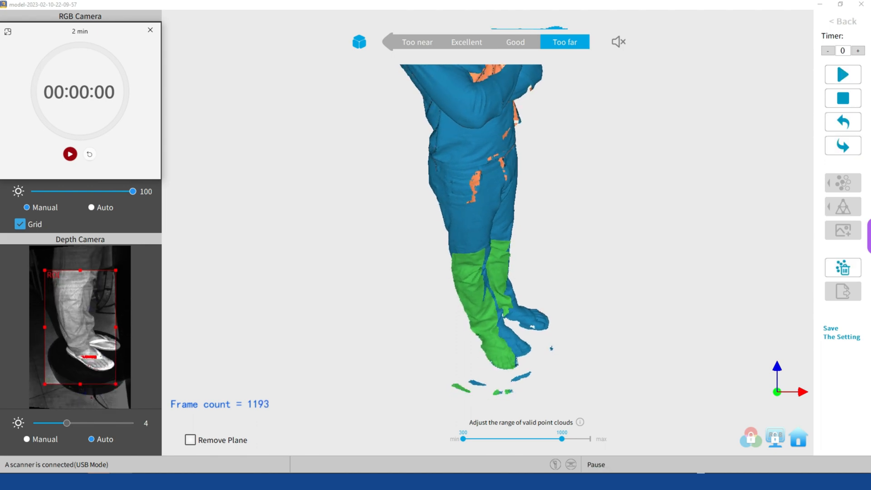
Step: Stop scanning and fuse the frames into a ~28.5 million-point body cloud
{"action": "left_click", "coordinate": [841, 98]}
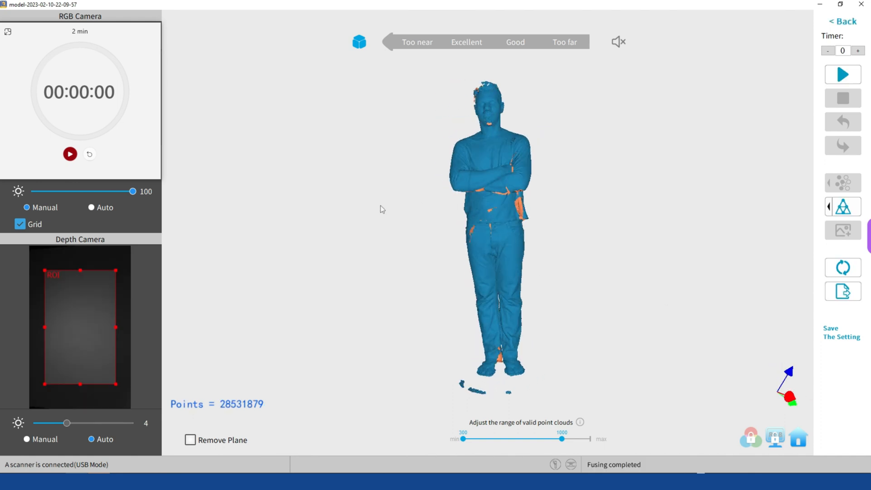
{"action": "left_click_drag", "start_coordinate": [382, 210], "coordinate": [434, 207]}
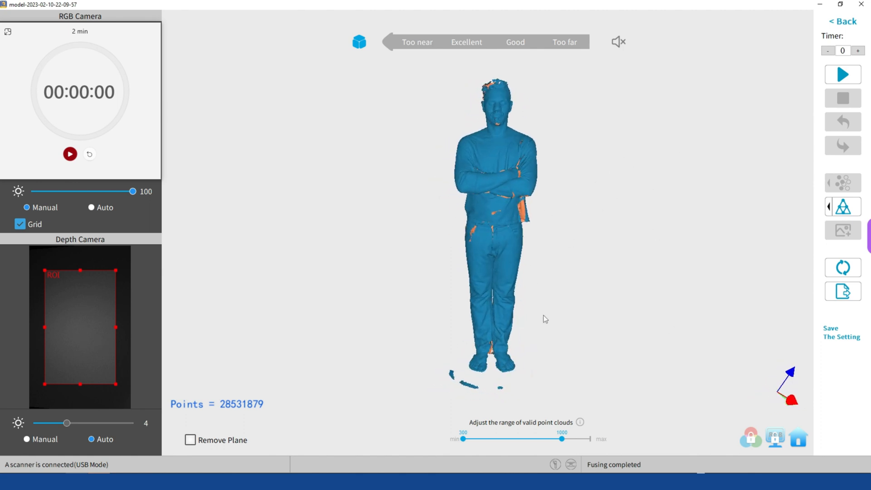
Step: Mesh the point cloud into a solid body model of about 5.4 million faces
{"action": "left_click", "coordinate": [842, 206]}
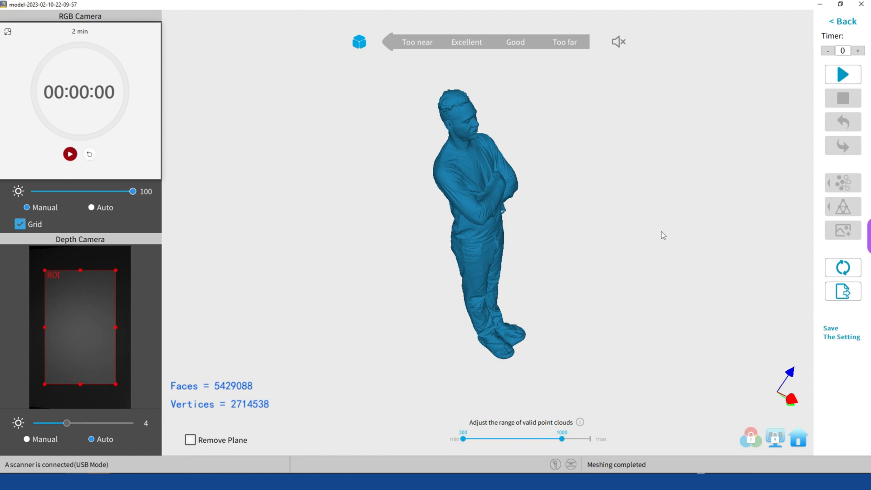
{"action": "left_click_drag", "start_coordinate": [662, 235], "coordinate": [618, 259]}
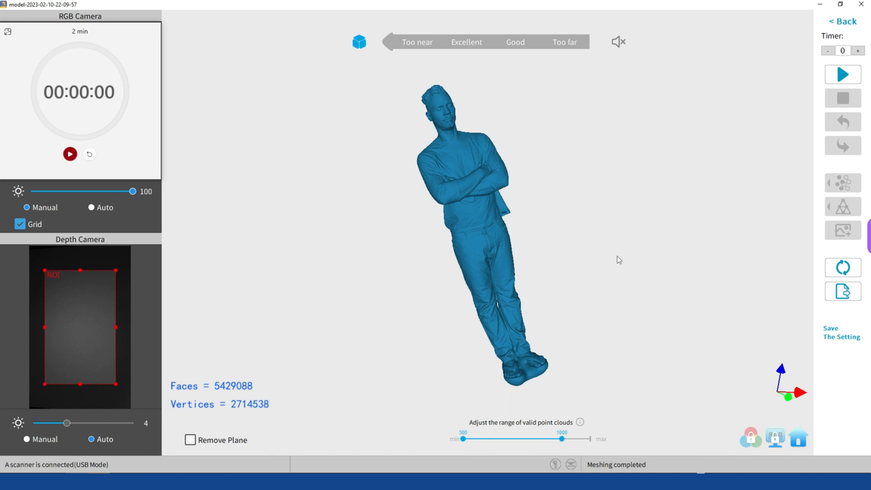